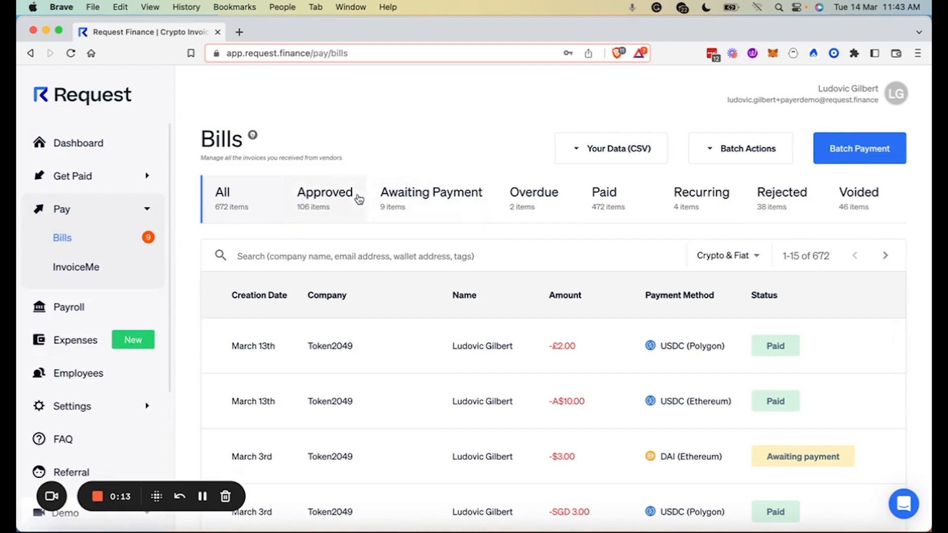
Step: Filter Bills to Awaiting Payment, then Approved, and locate invoice #anch-100 in the list
click(432, 192)
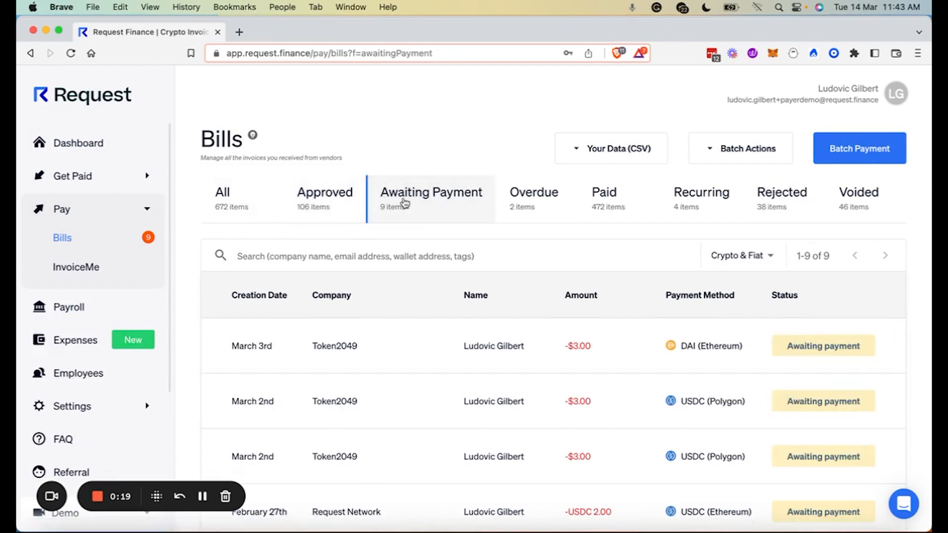
click(324, 193)
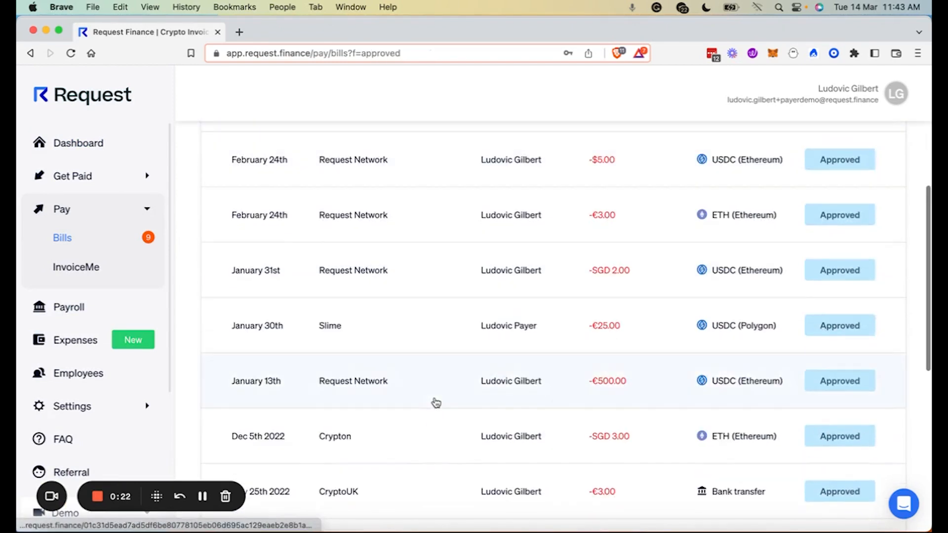
scroll(down, 3)
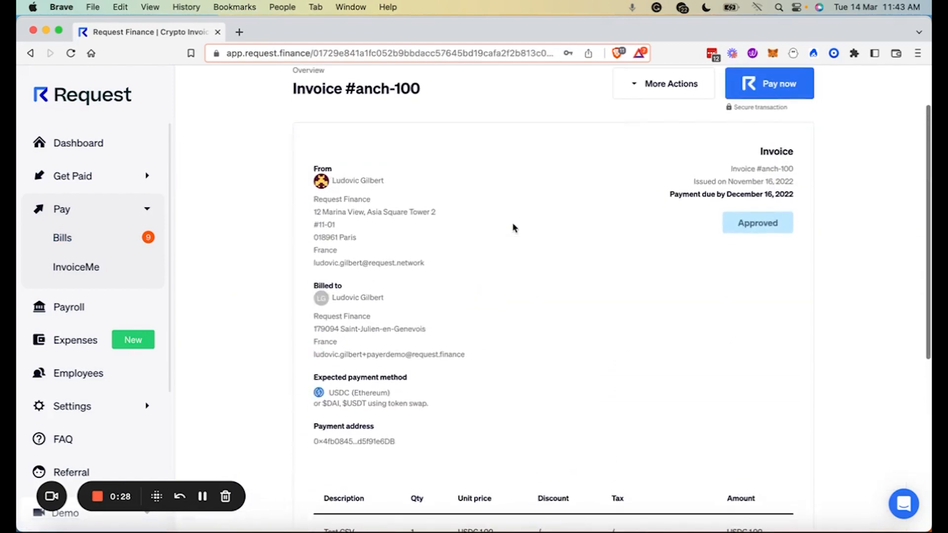
scroll(down, 3)
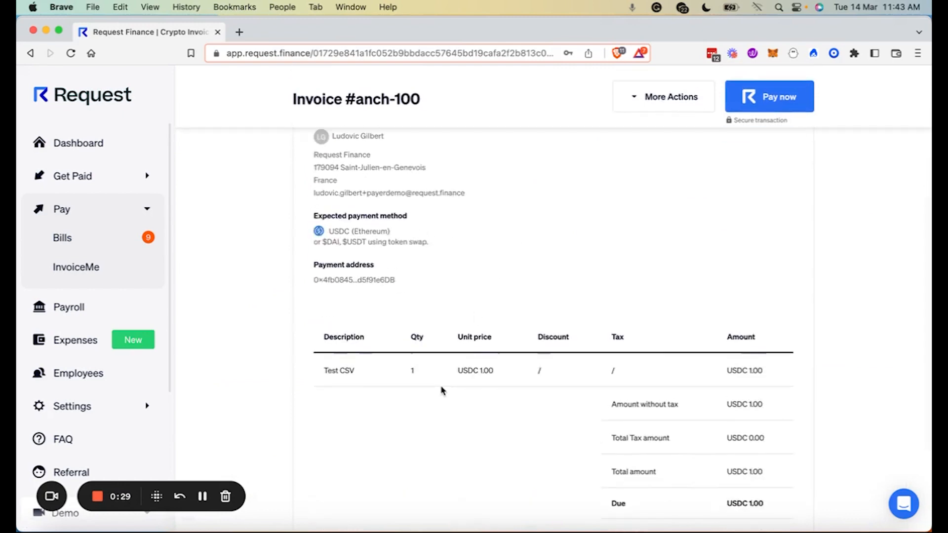
Step: Start paying invoice #anch-100 with Coinbase Wallet and choose to pay in USDC
click(768, 96)
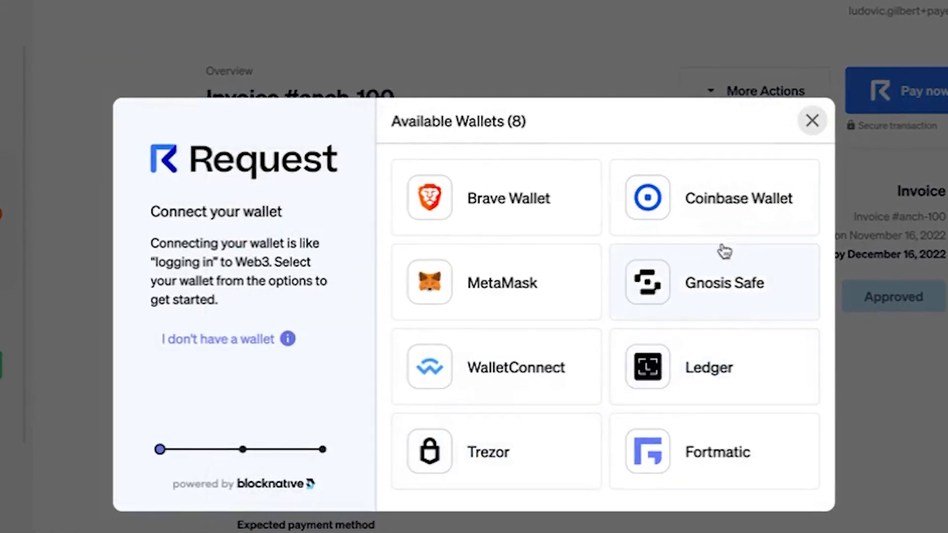
click(712, 197)
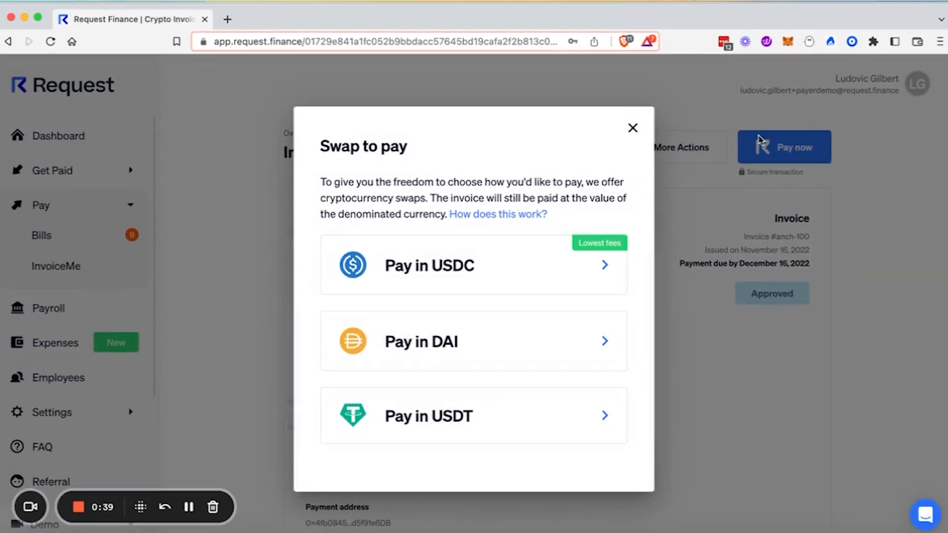
click(836, 53)
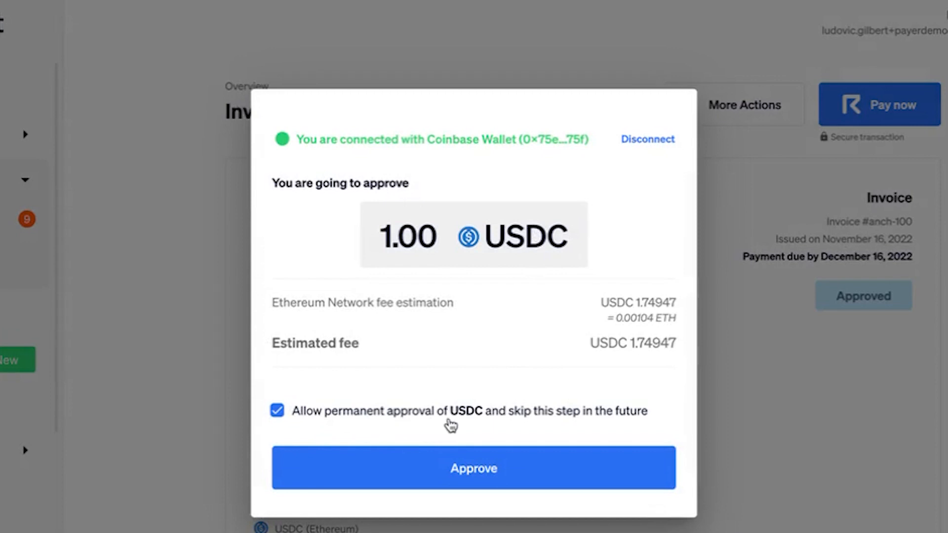
mouse_move(612, 361)
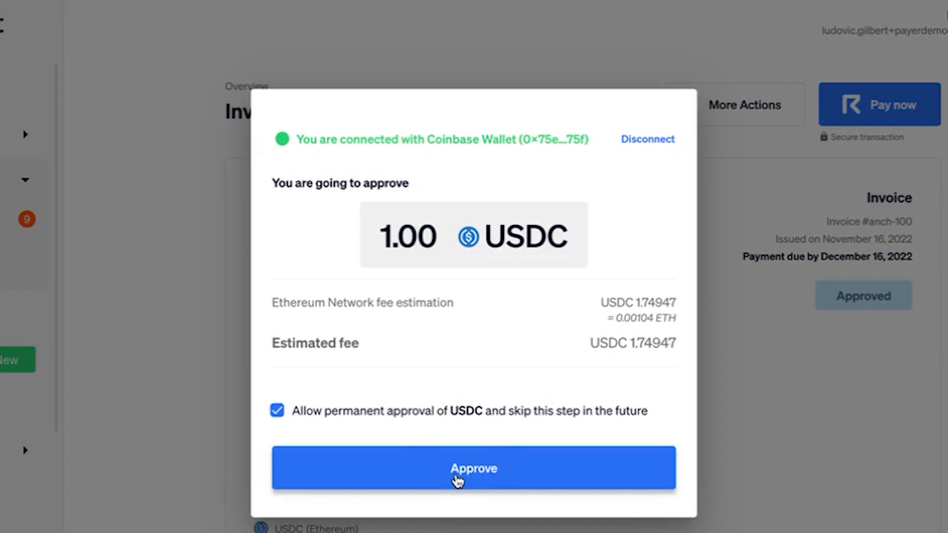
Step: Approve USDC spending in Coinbase Wallet, accept the warning, and submit the 1.00 USDC payment
click(473, 468)
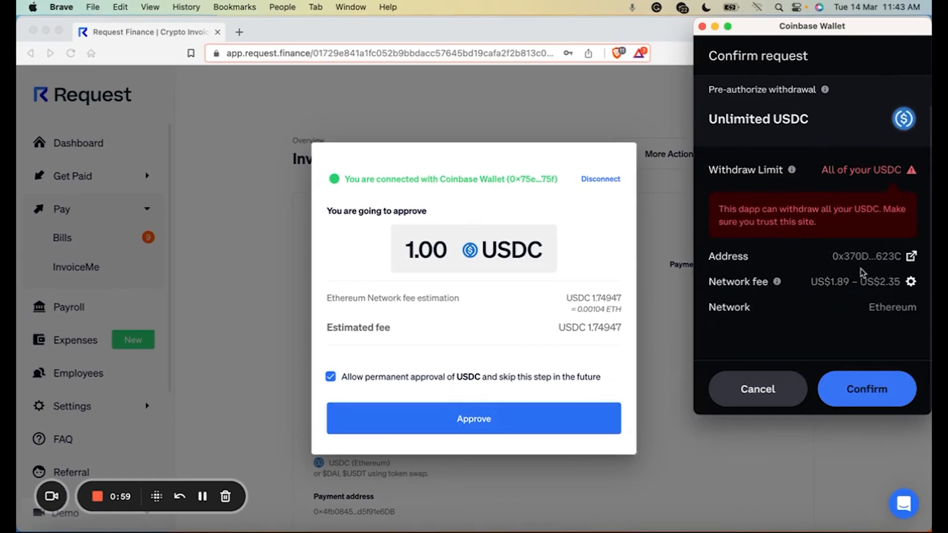
click(866, 389)
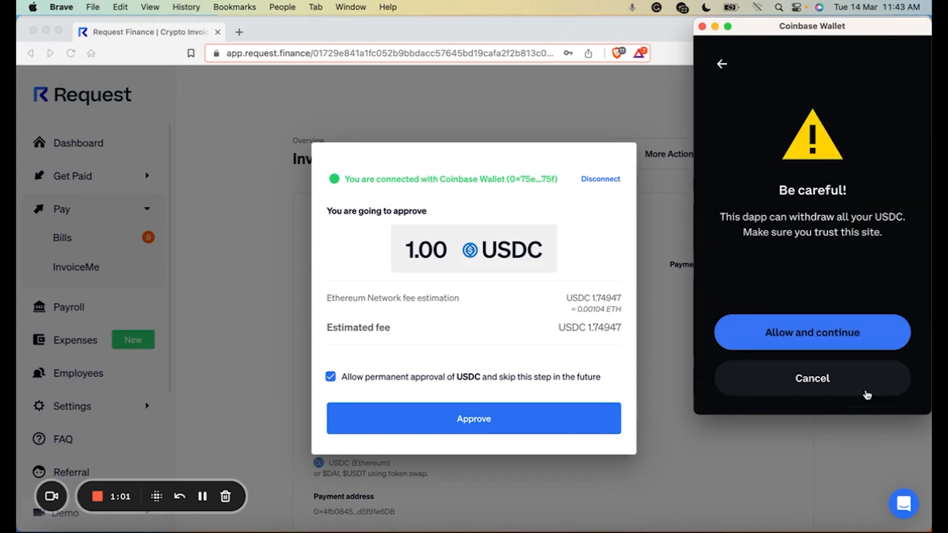
click(811, 332)
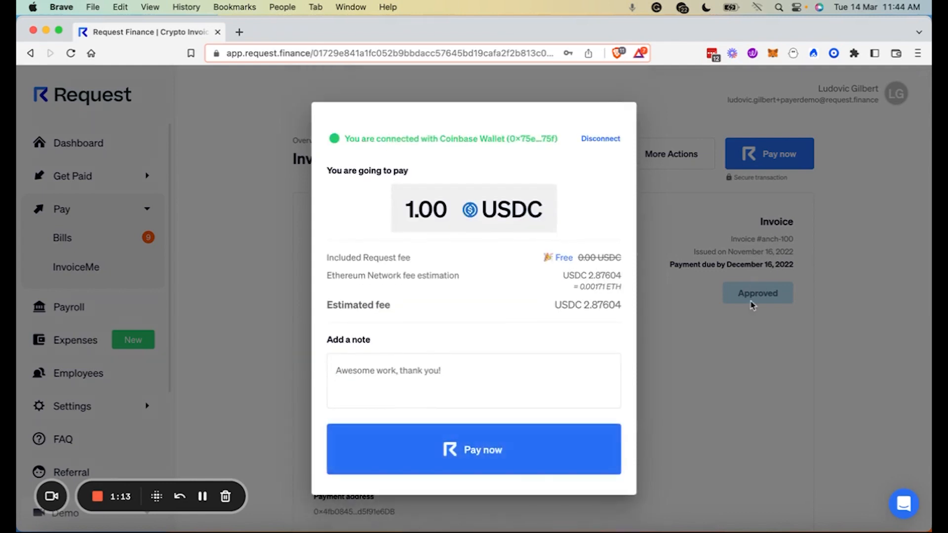
mouse_move(527, 221)
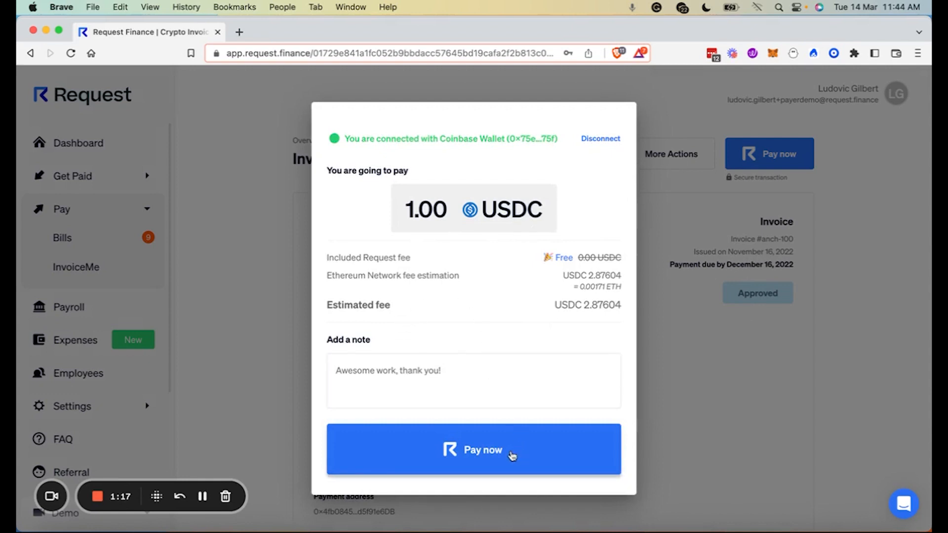
click(473, 449)
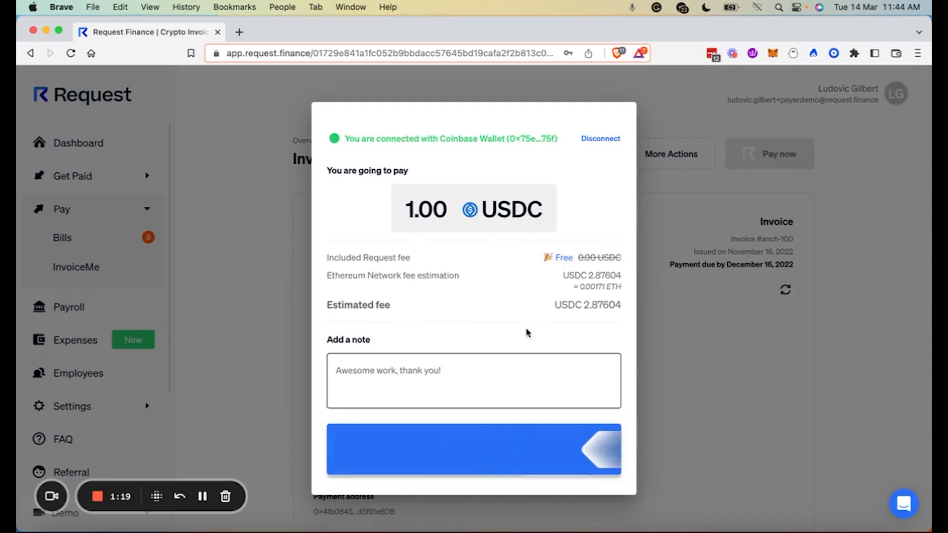
Step: Confirm sending 1 USDC in Coinbase Wallet and view the payment transaction on Etherscan
click(472, 449)
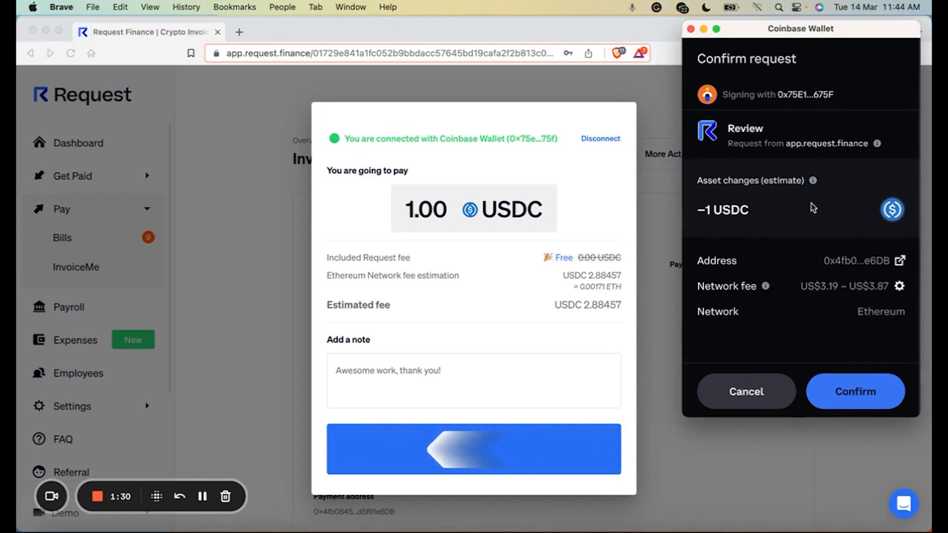
click(855, 391)
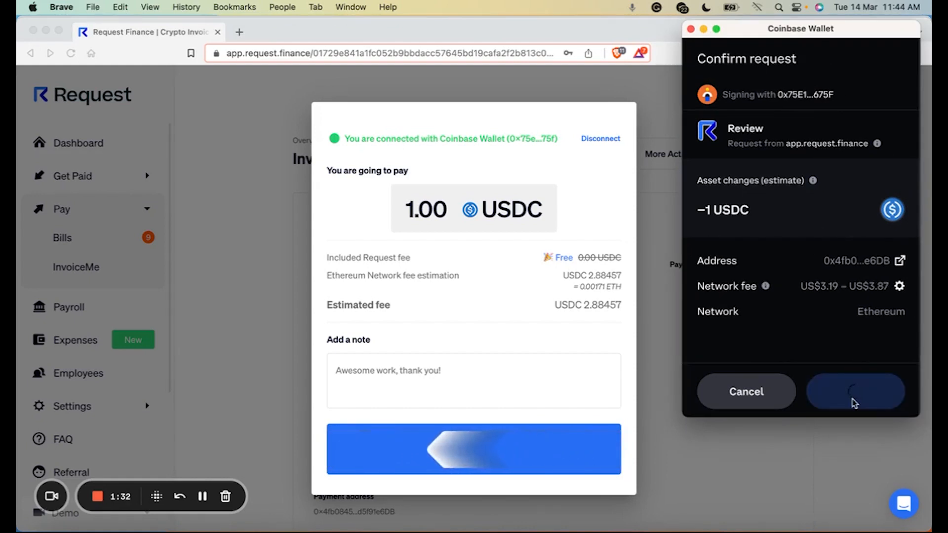
click(855, 391)
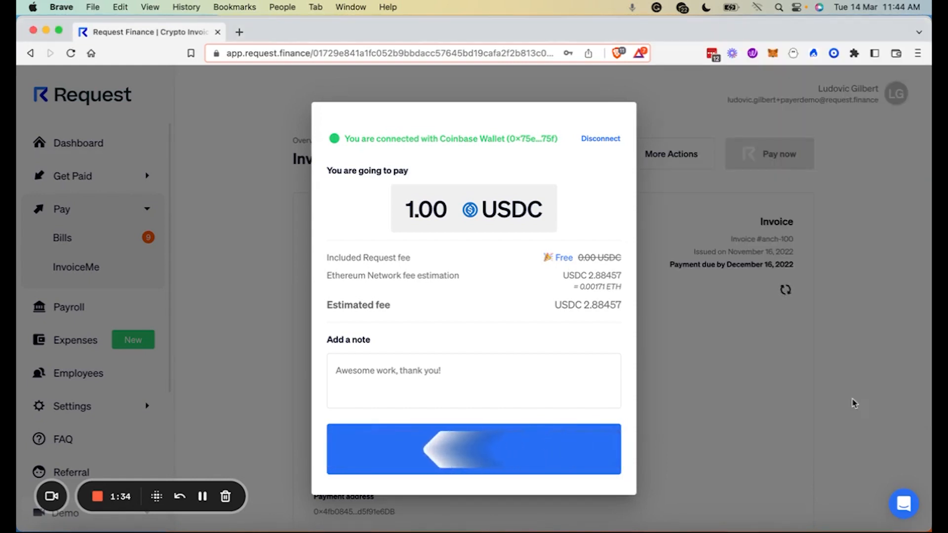
click(473, 448)
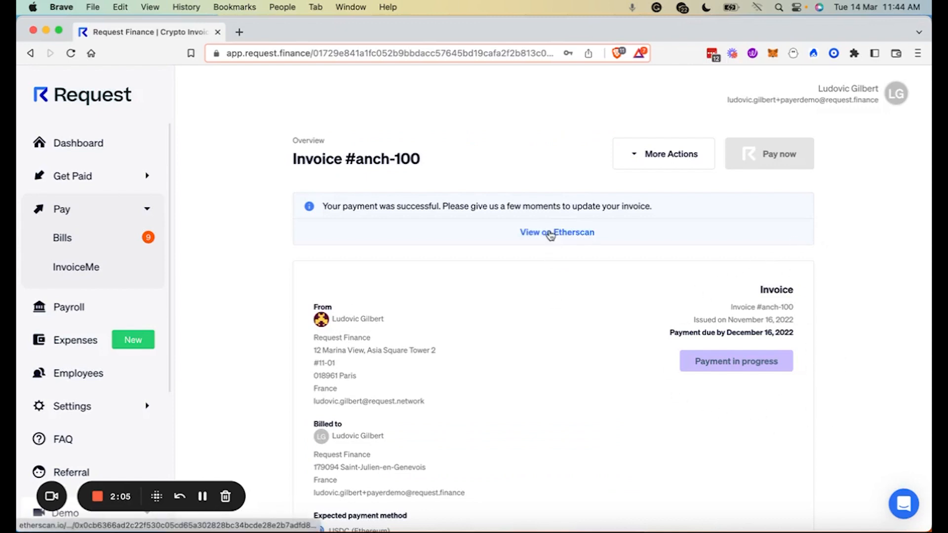
click(556, 232)
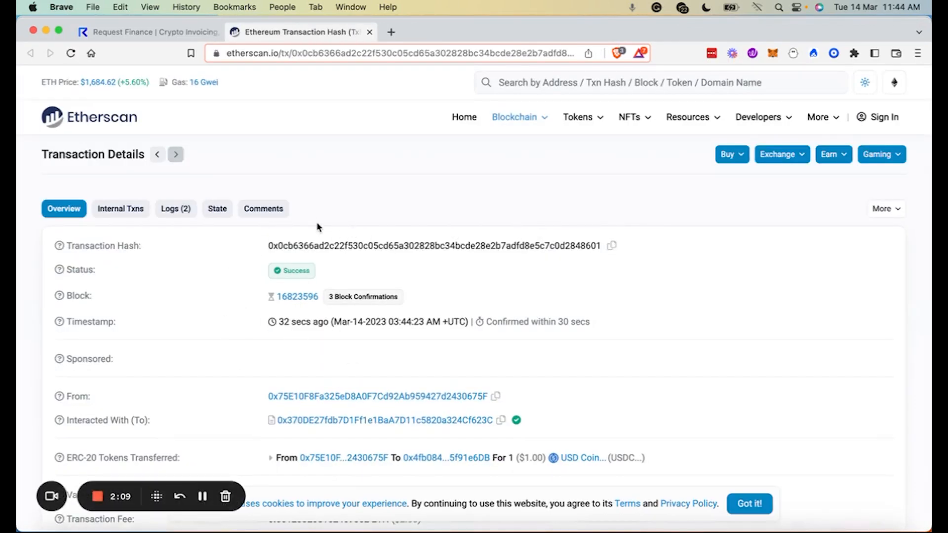
Step: Return from Etherscan to the invoice #anch-100 page in Request Finance
click(146, 31)
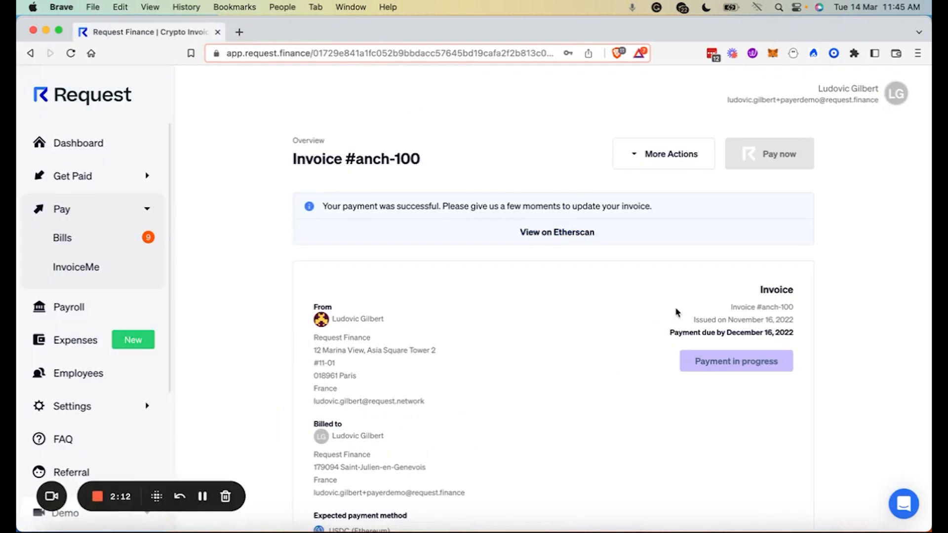
mouse_move(761, 422)
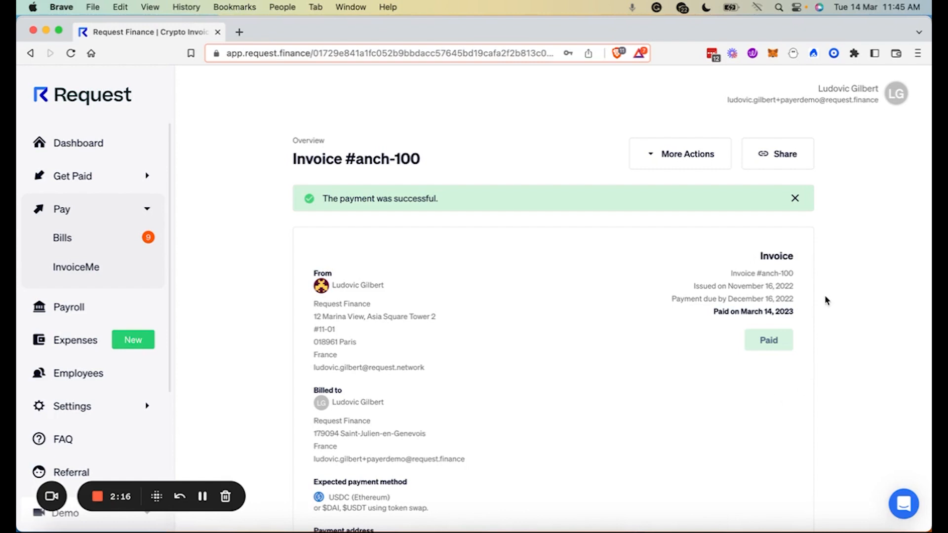
mouse_move(761, 369)
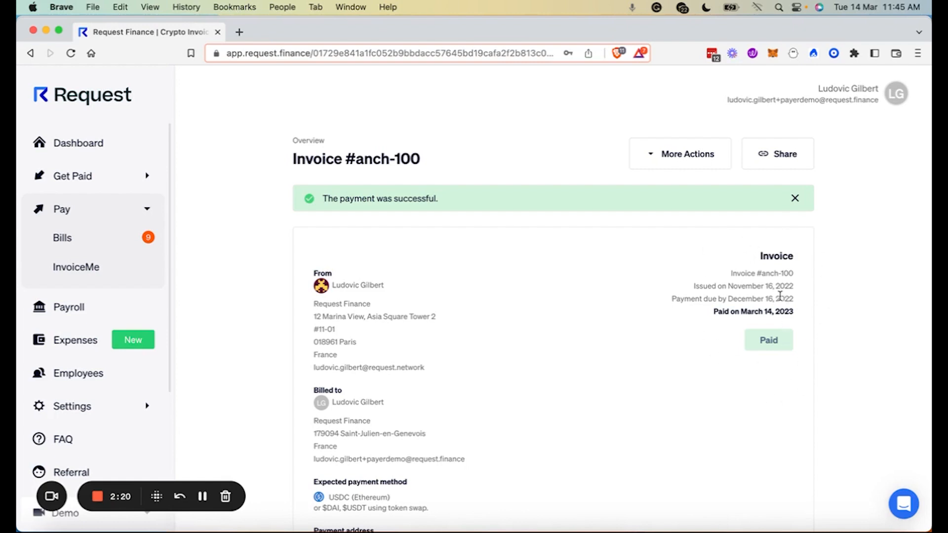
Step: Download paid invoice #anch-100 via More Actions and save it to Downloads
click(679, 154)
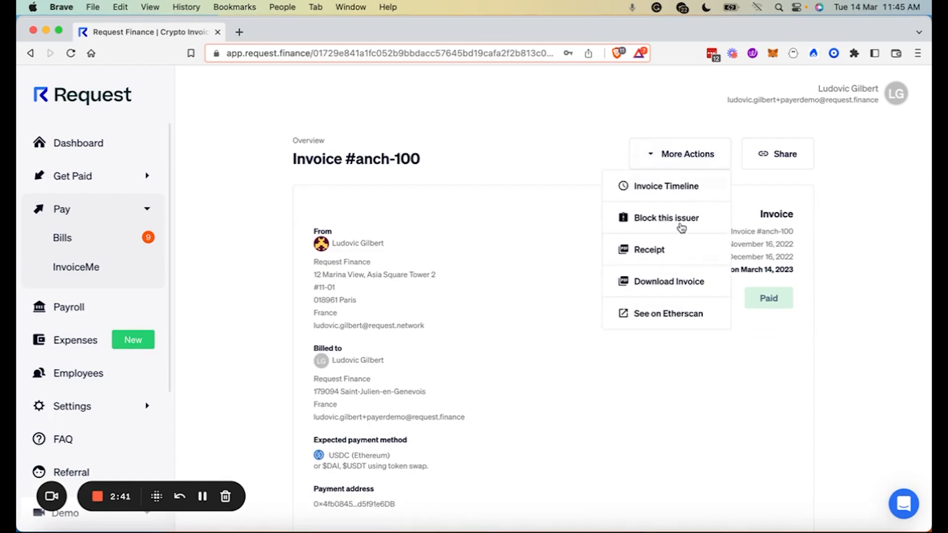
click(667, 281)
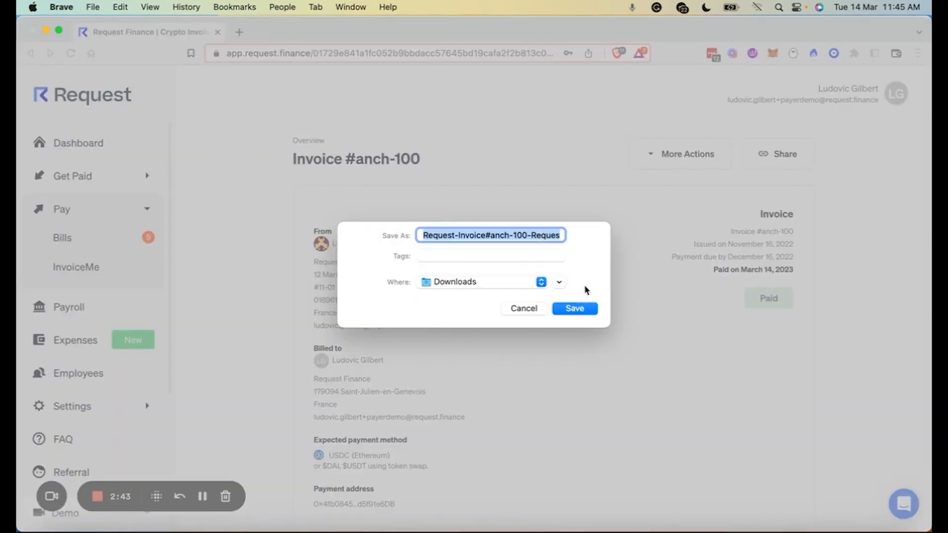
click(573, 308)
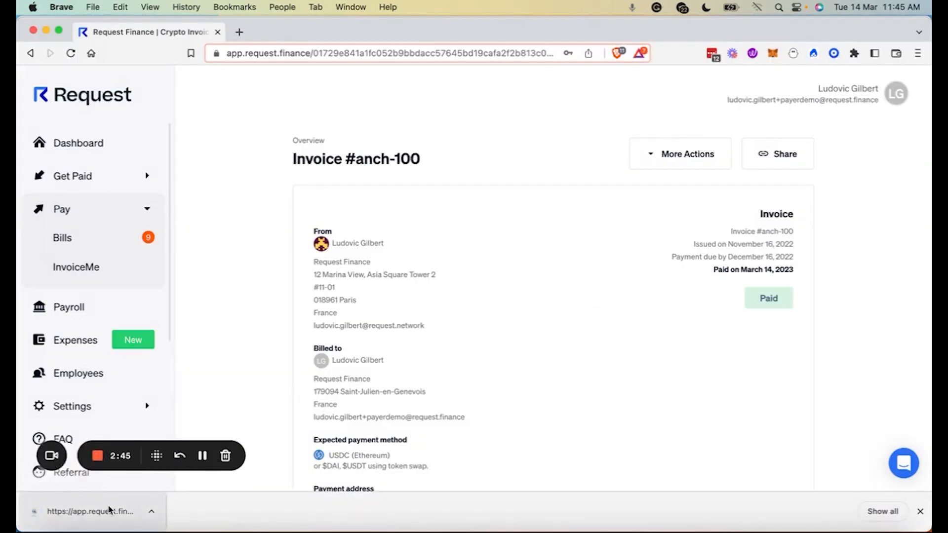